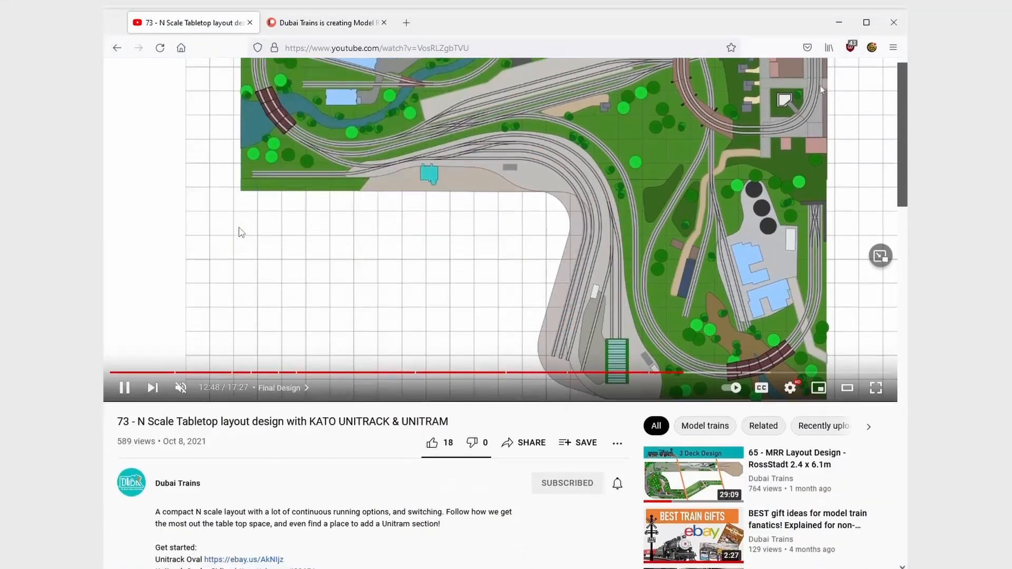
# - Show the Dubai Trains Patreon tiers ($1 Spike, $4 Rail Tie, $10 Coupler), then return to the YouTube channel
pyautogui.click(326, 23)
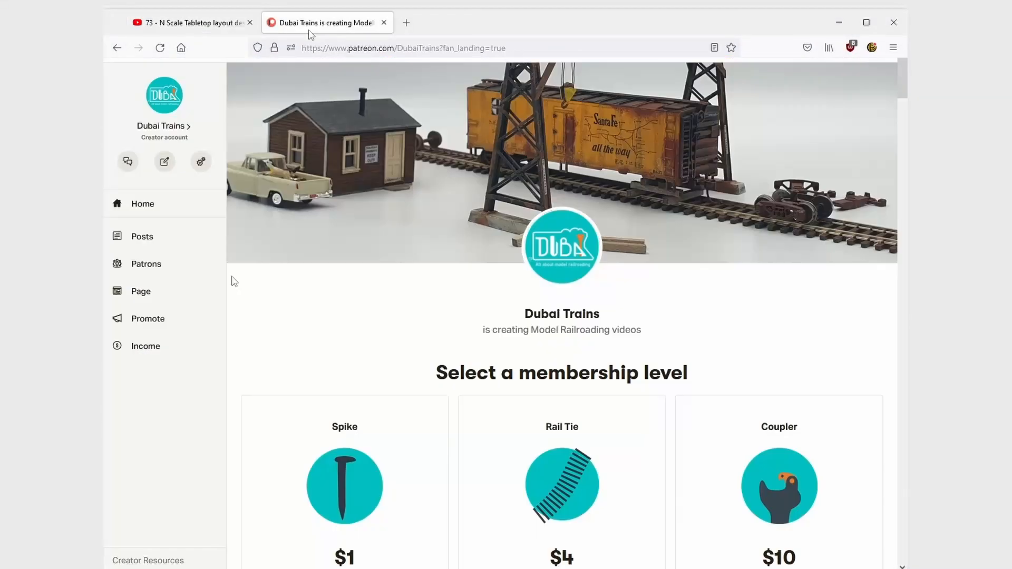
pyautogui.scroll(-3)
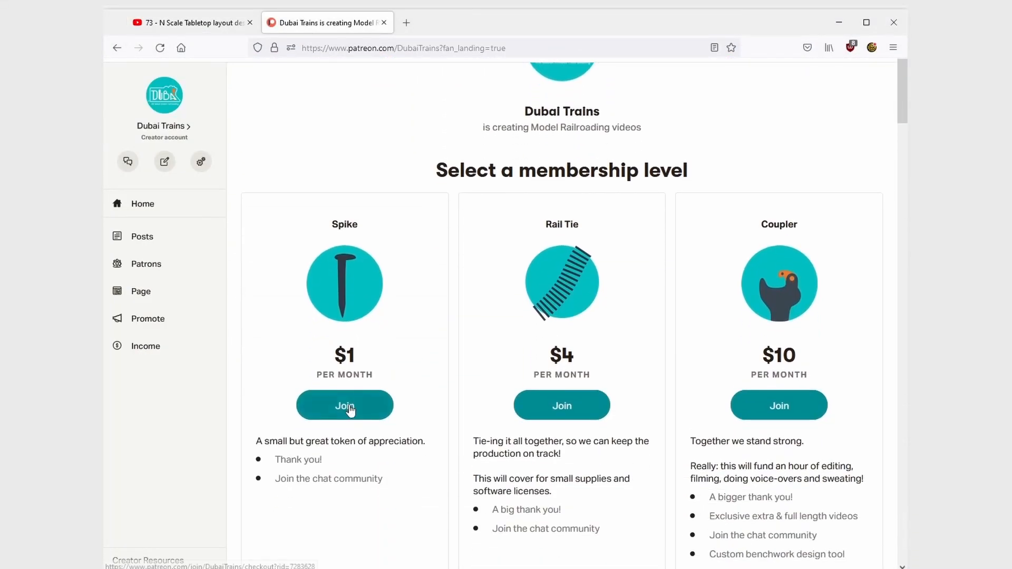
pyautogui.click(190, 22)
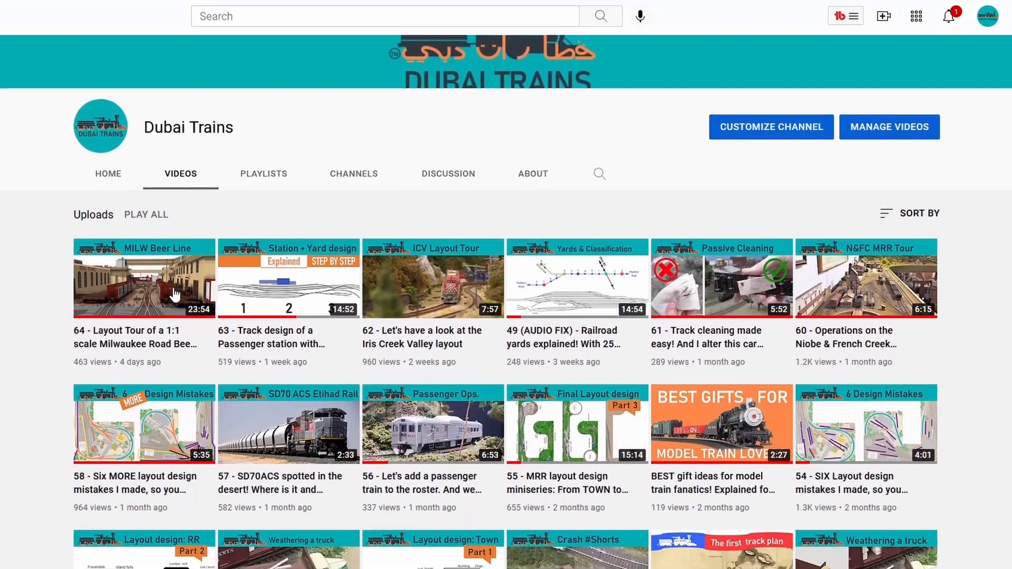
# - Scroll the Videos tab down to older uploads, reaching video 41 on diesel weathering
pyautogui.scroll(-3)
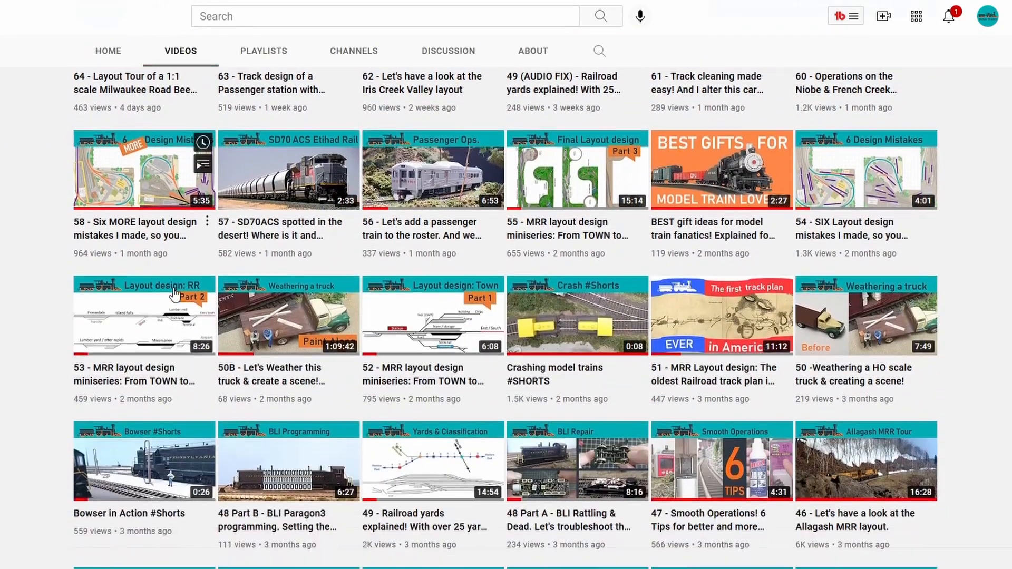
pyautogui.scroll(-3)
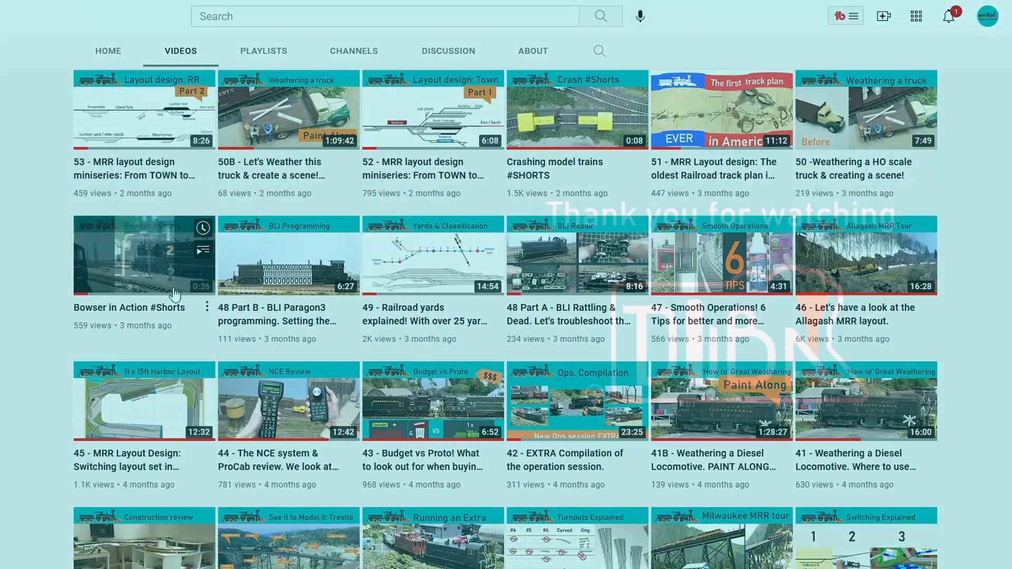